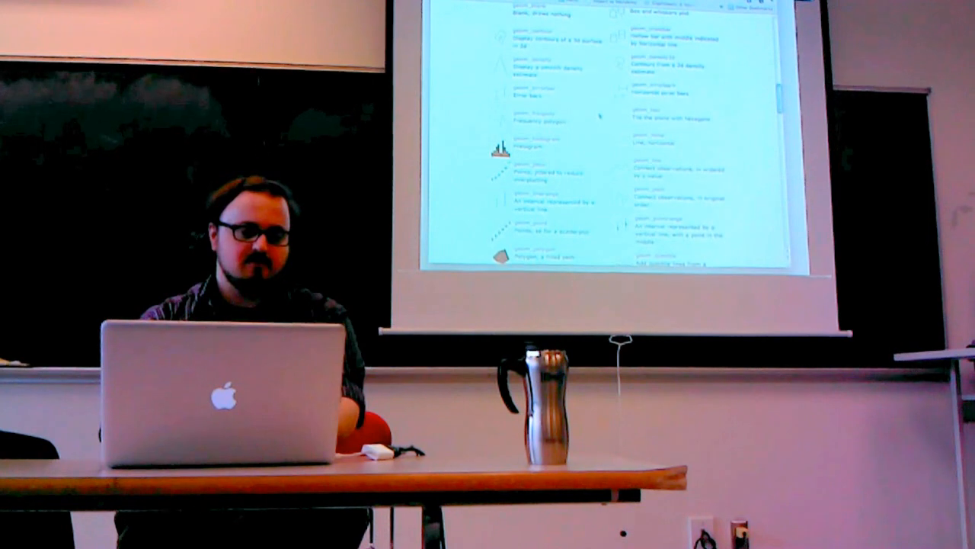
Start exporting the faceted line plot via the Plots pane's Save as PDF option.
scroll("down", 3)
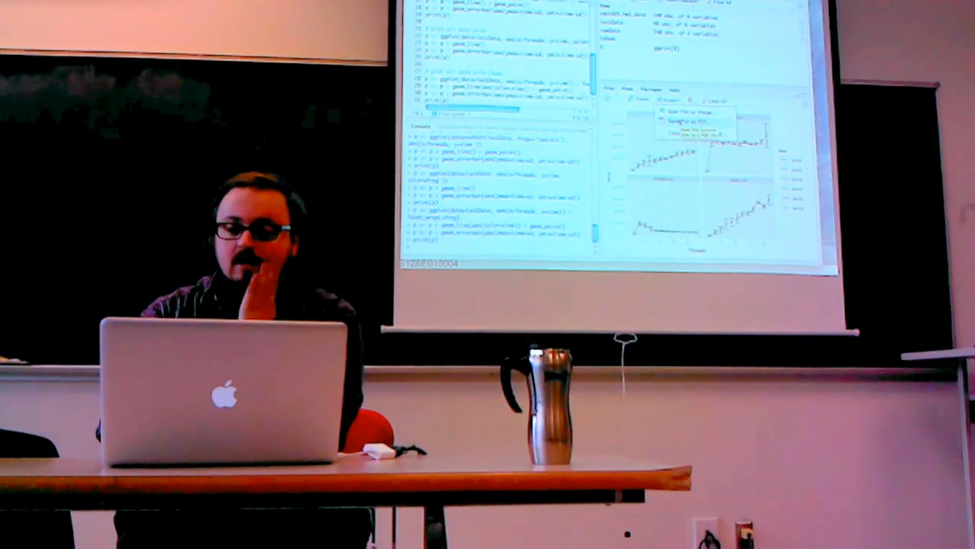
left_click(683, 119)
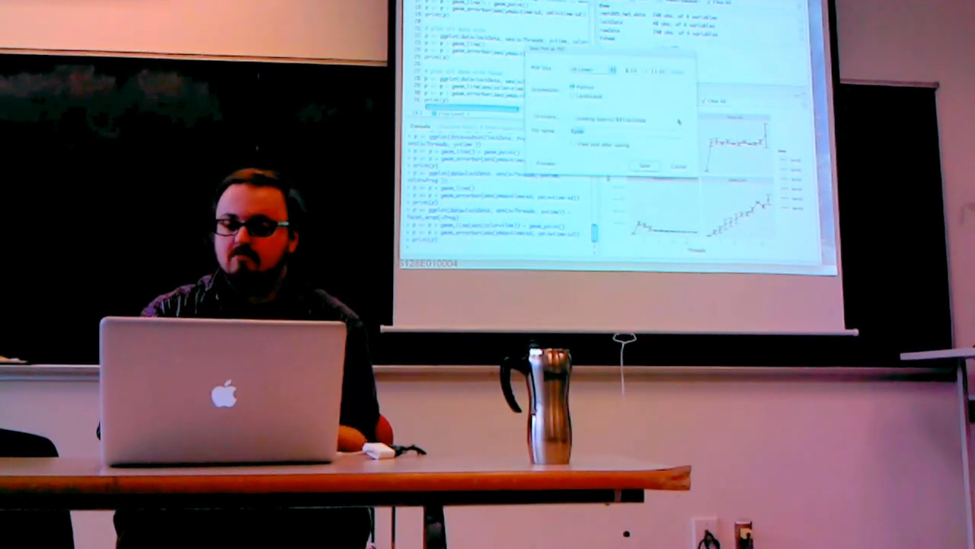